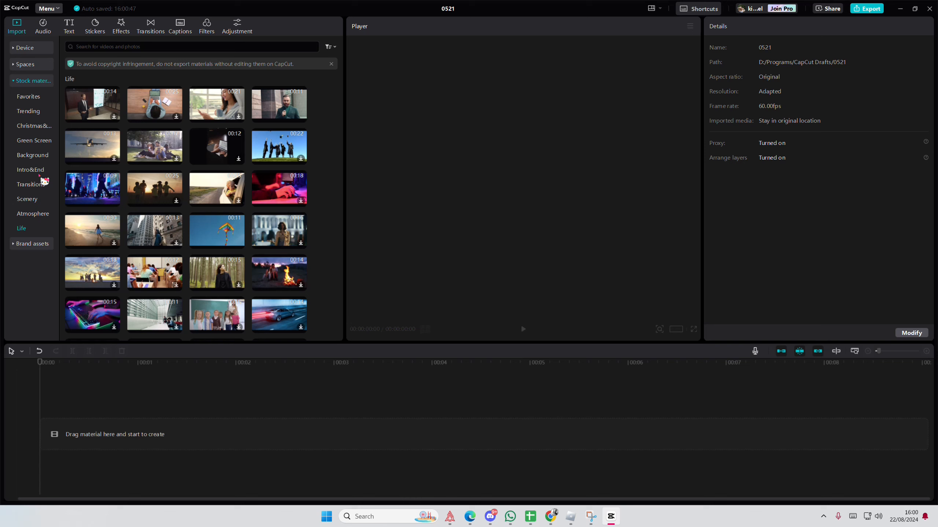
Step: Add the Scenery stock clips—white clouds, pink sunset shore, foggy Lake Eibsee—to the timeline in order
left_click(27, 200)
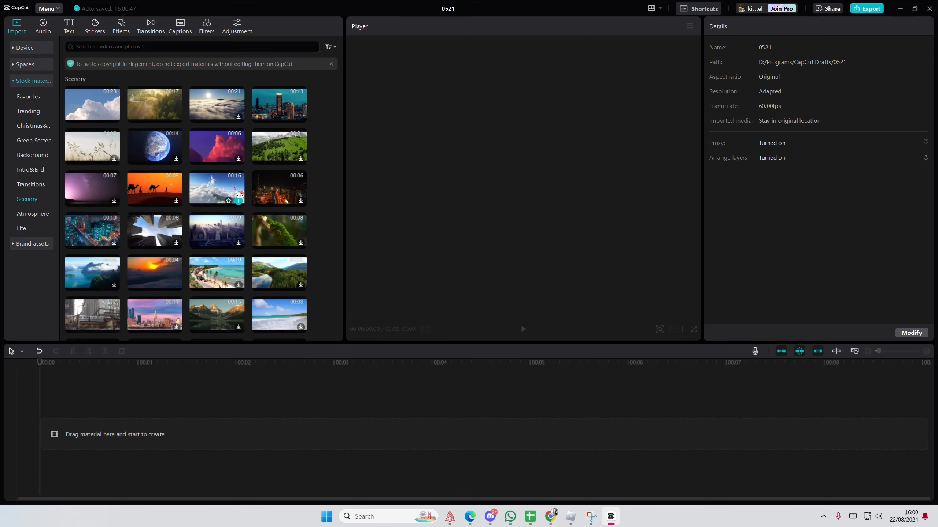
scroll("down", 3)
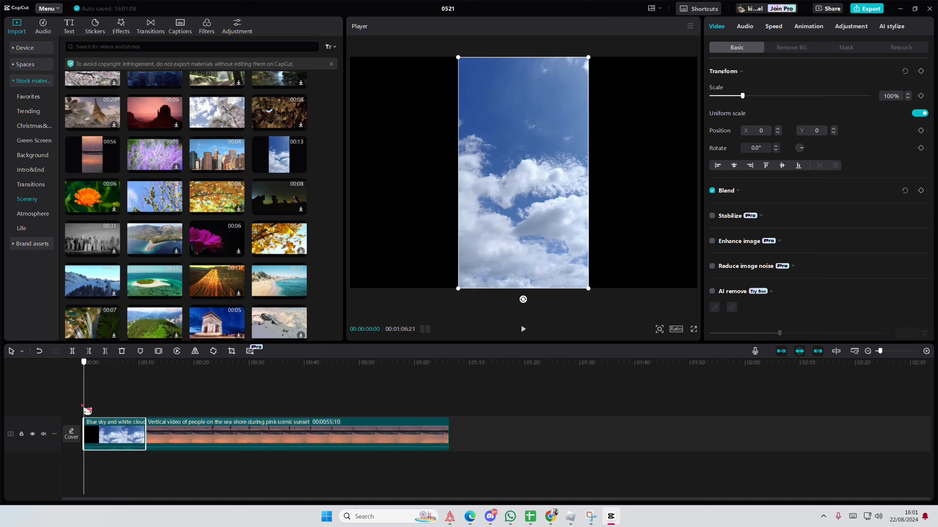
left_click(253, 362)
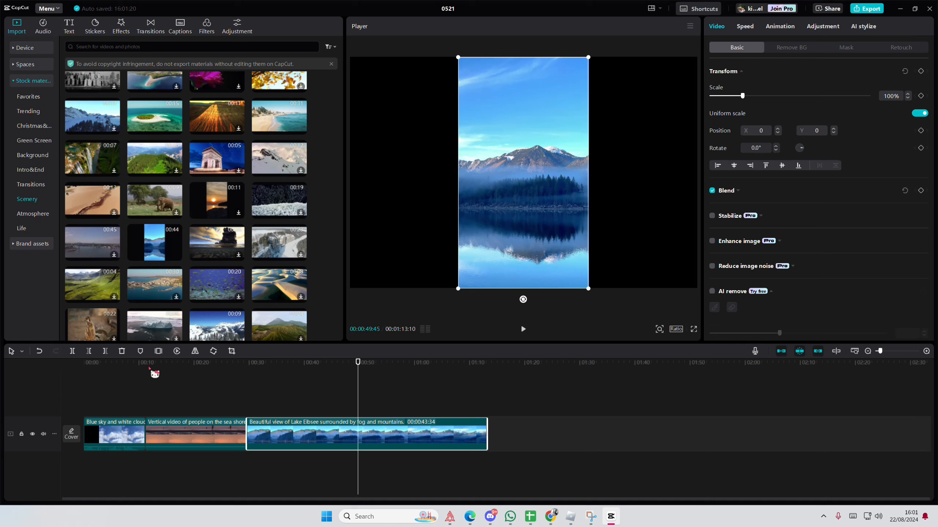
Step: Set the project ratio to 9:16, select the sunset clip and zoom in the timeline
left_click(675, 329)
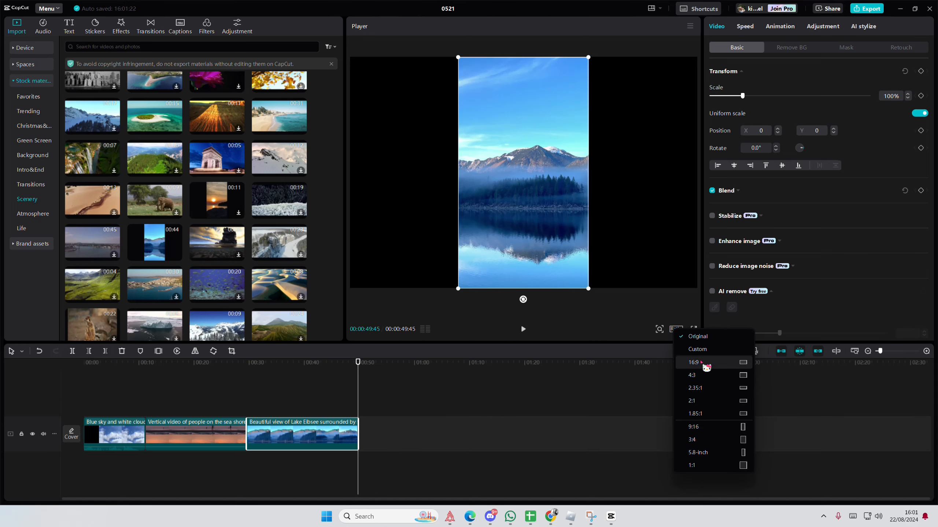
left_click(693, 426)
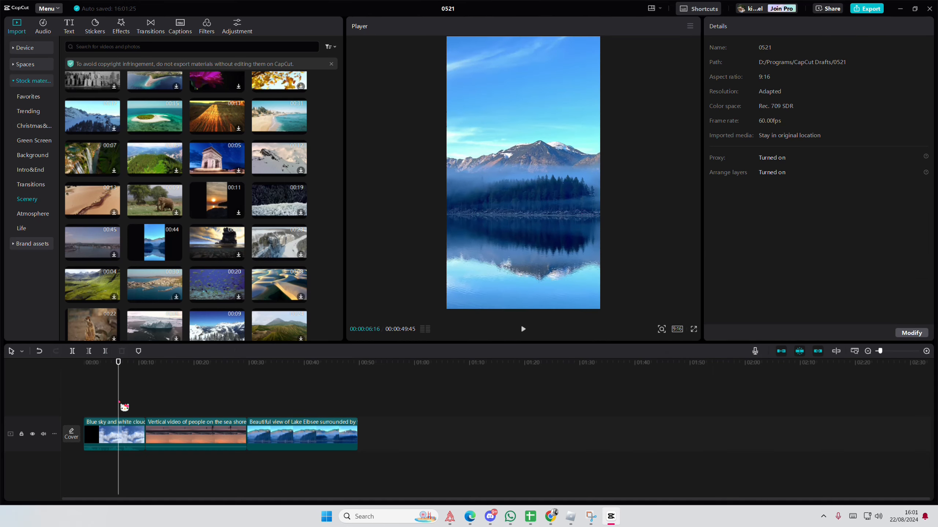
left_click(196, 434)
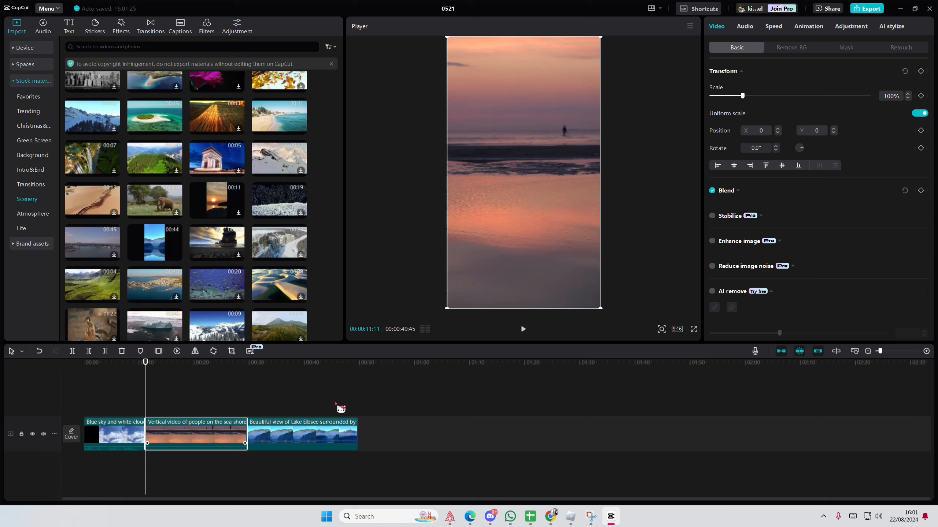
left_click(926, 351)
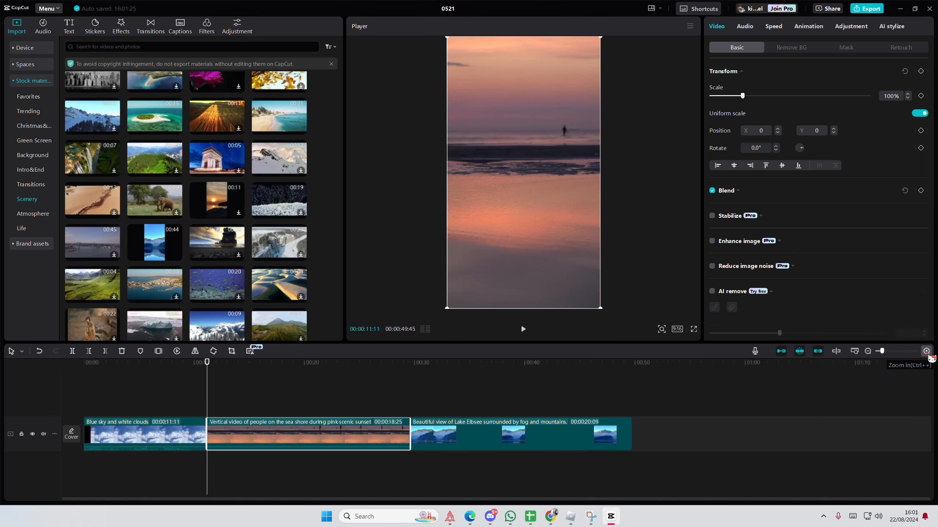
Step: Move the sunset Freeze clip onto the track above the end of the clouds clip
left_click_drag(308, 434, 308, 407)
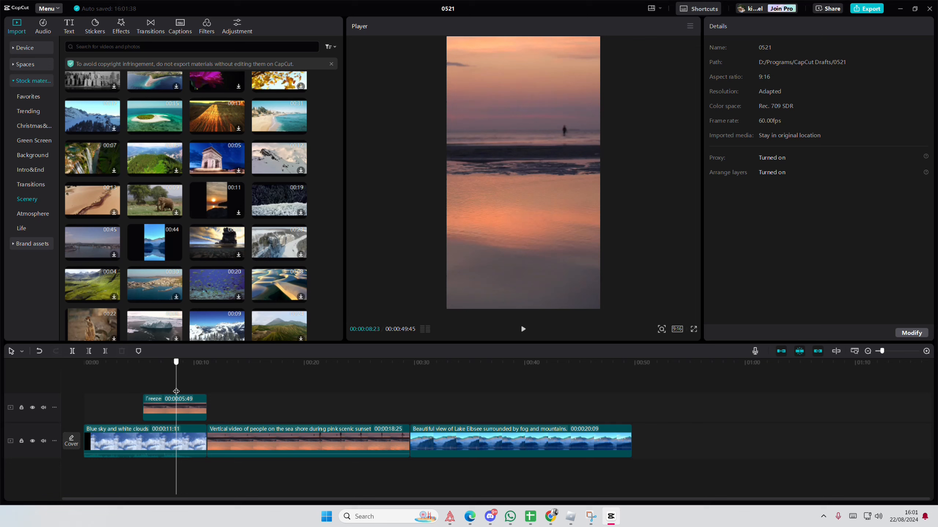
Step: Give the sunset freeze frame a Circle mask and a Vignette of 24
left_click(174, 408)
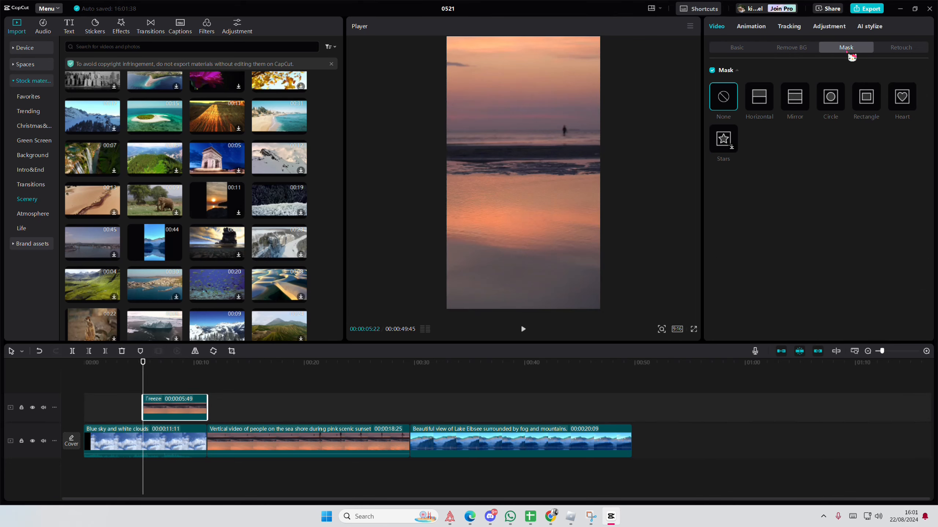
left_click(830, 96)
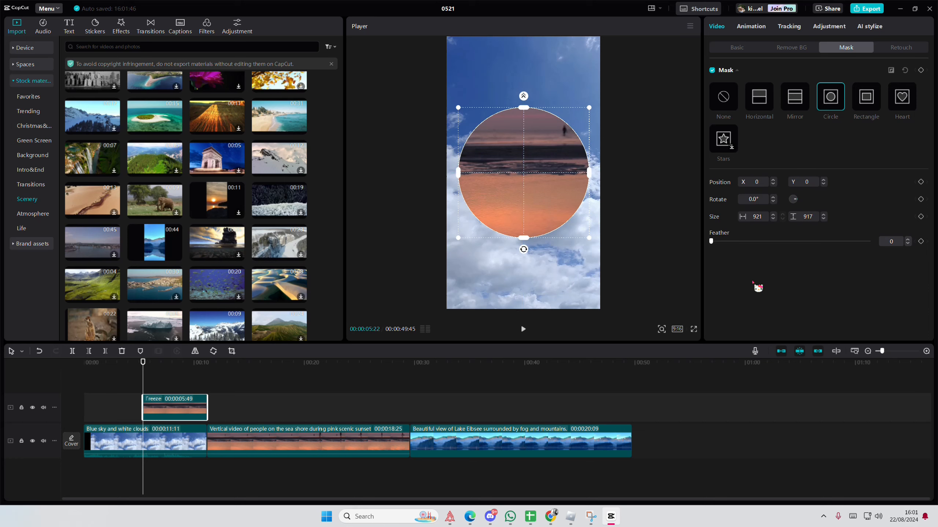
left_click(828, 27)
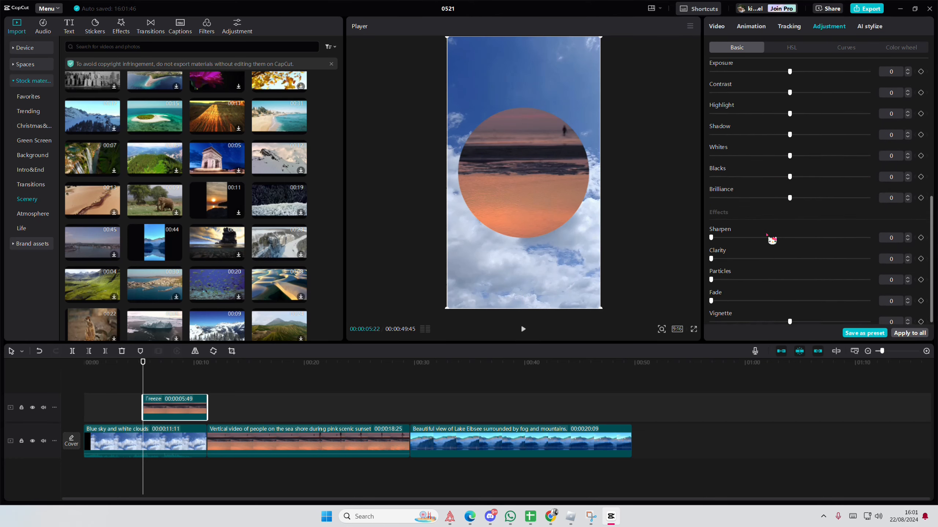
left_click_drag(789, 322, 828, 319)
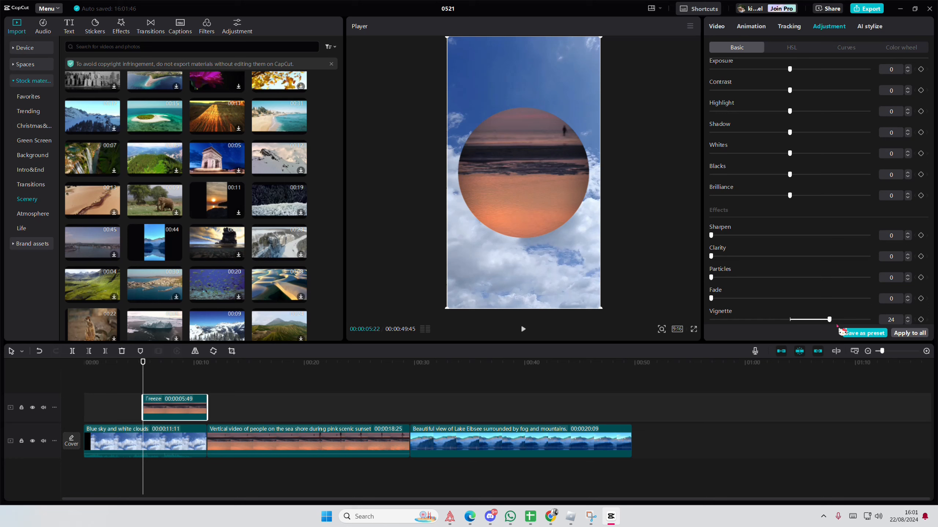
left_click_drag(828, 320, 841, 319)
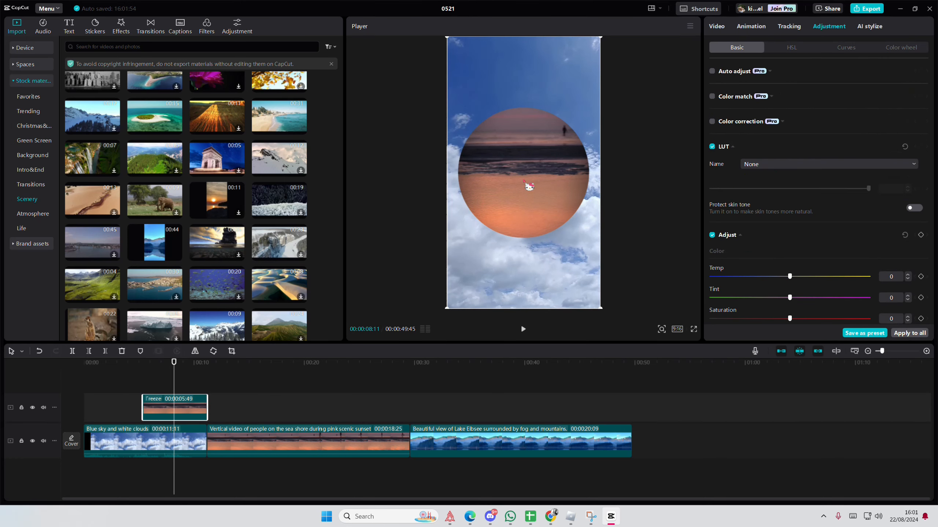
Step: Keyframe the circle mask's Position and Size so it starts as a small dot near the bottom
left_click(716, 26)
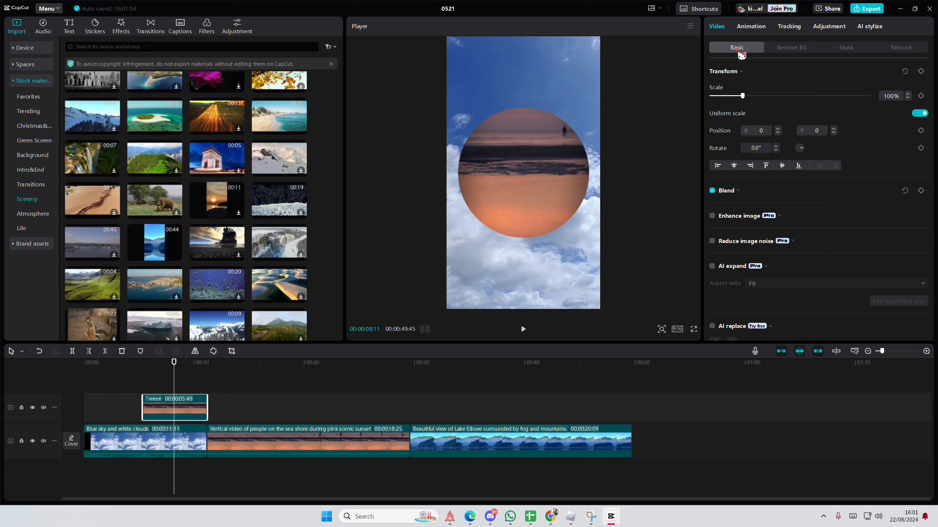
left_click(845, 47)
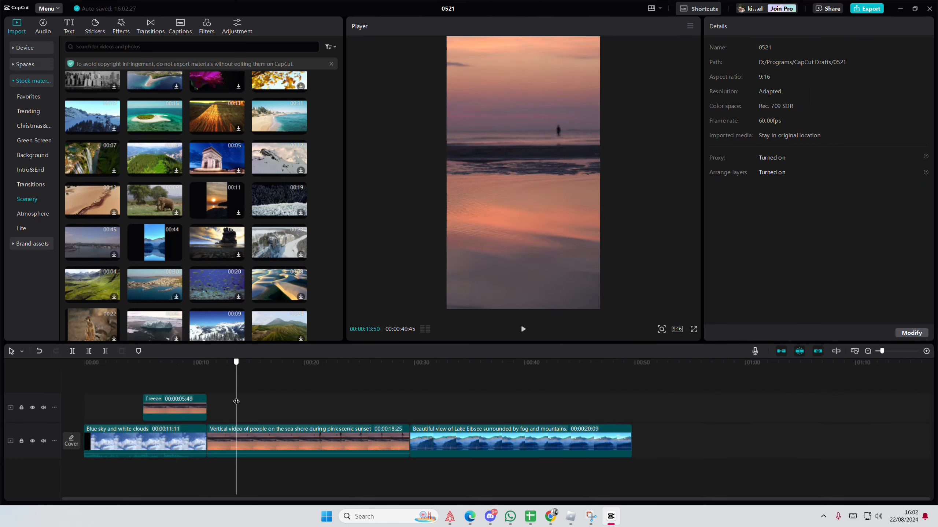
left_click(174, 406)
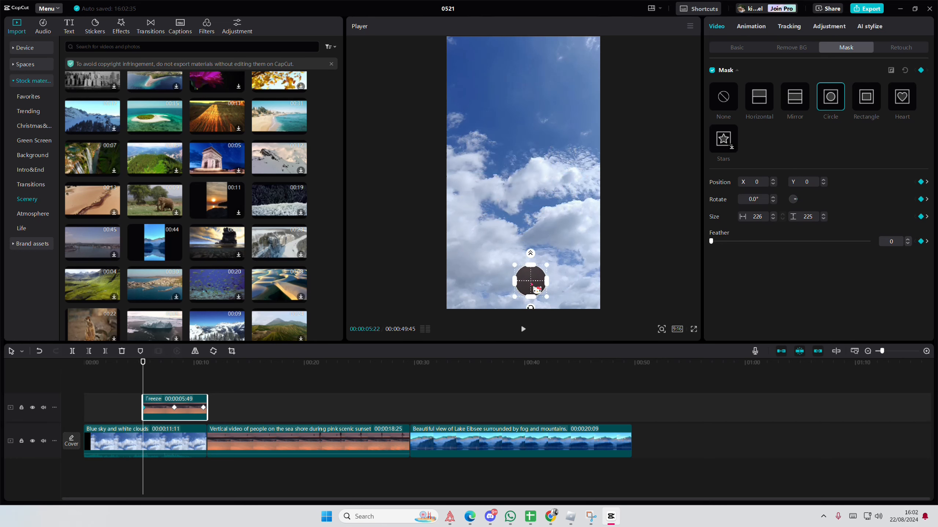
left_click_drag(529, 281, 523, 305)
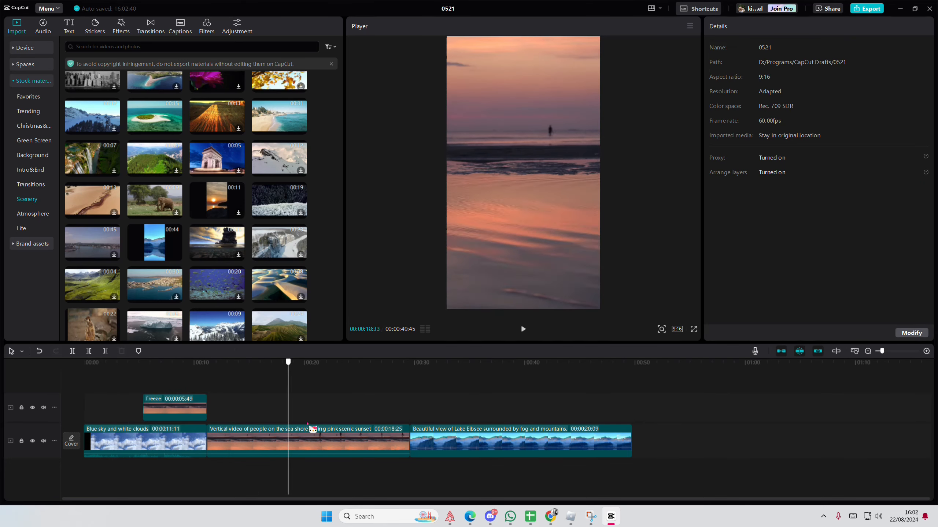
Step: Freeze the sunset end and lake start, copy the circle mask animation, and stack the freezes above the junction
left_click(142, 362)
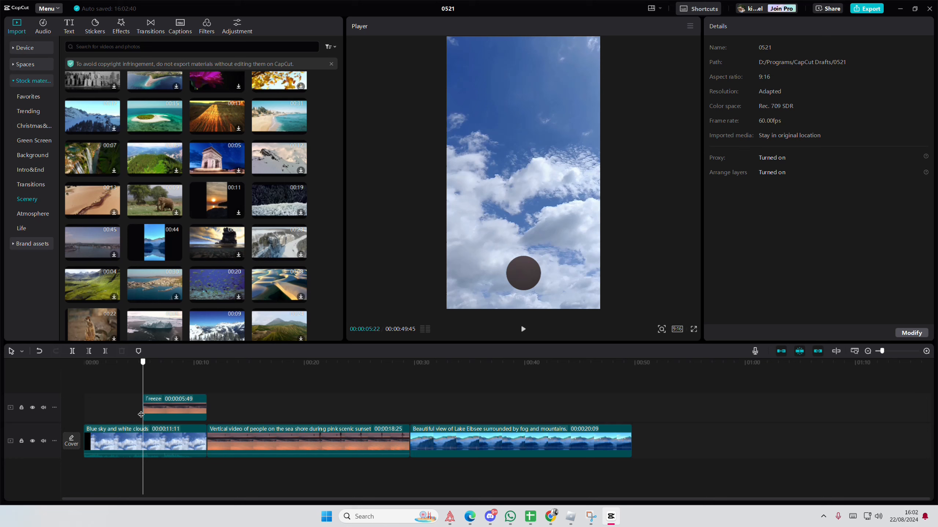
left_click(174, 408)
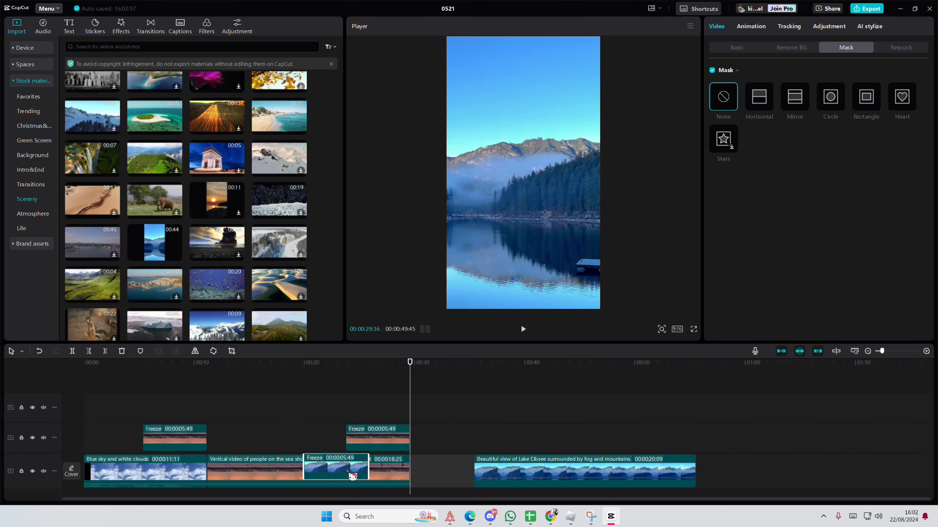
left_click(830, 96)
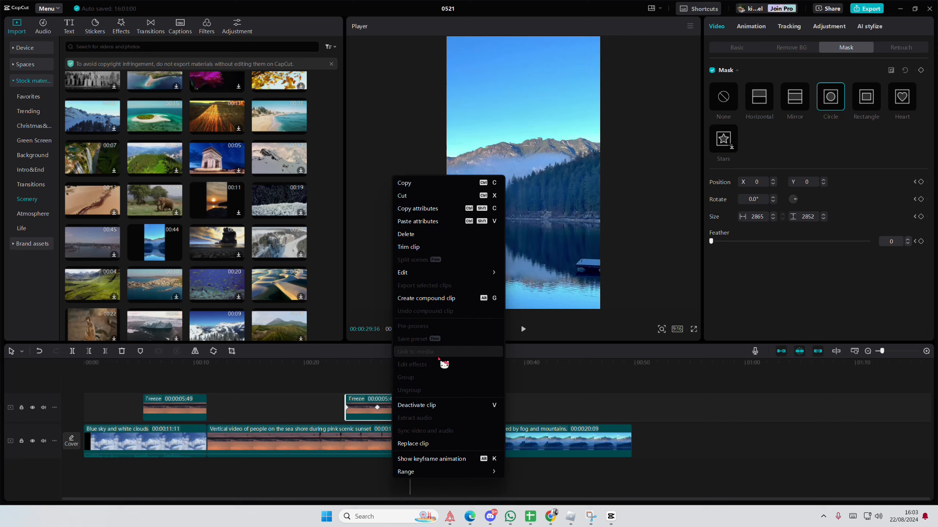
left_click(411, 443)
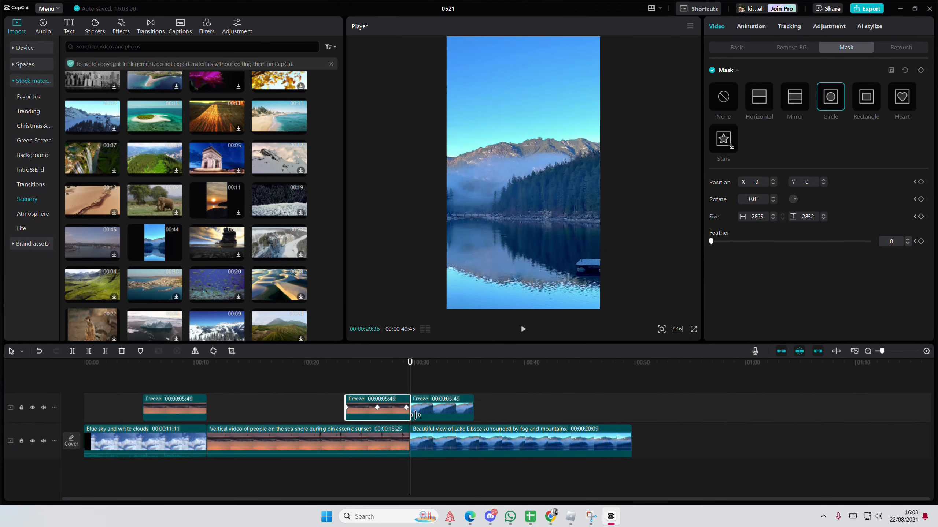
left_click(723, 96)
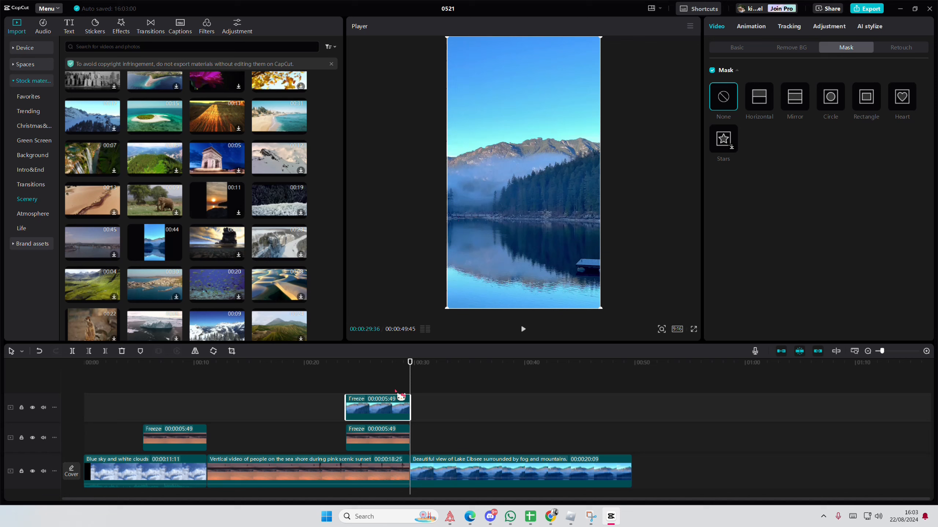
Step: Delete the lake Freeze clip, preview from the start, and nudge the first Freeze clip slightly right
left_click(829, 96)
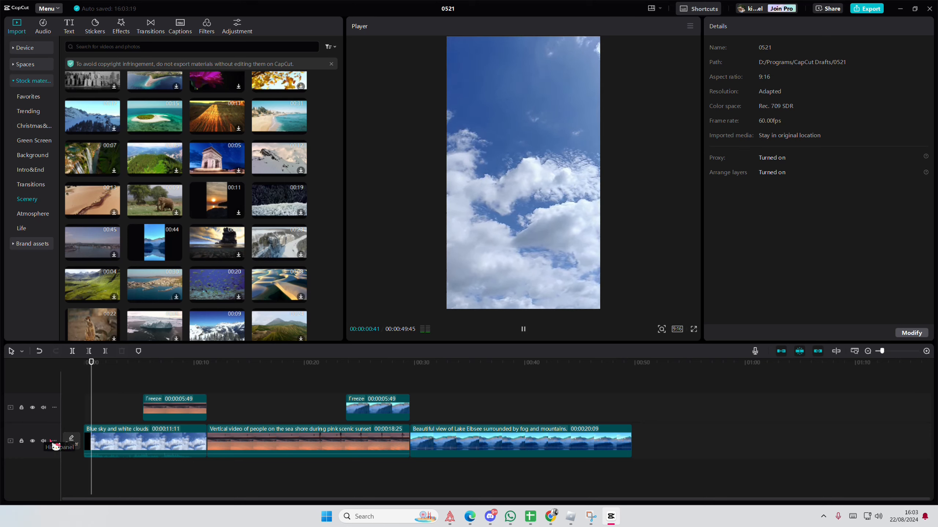
left_click(43, 441)
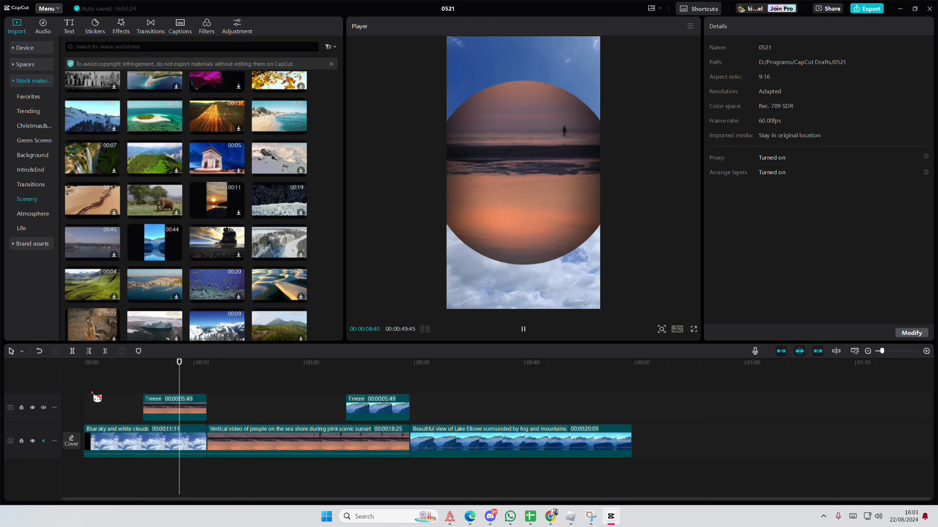
left_click(202, 362)
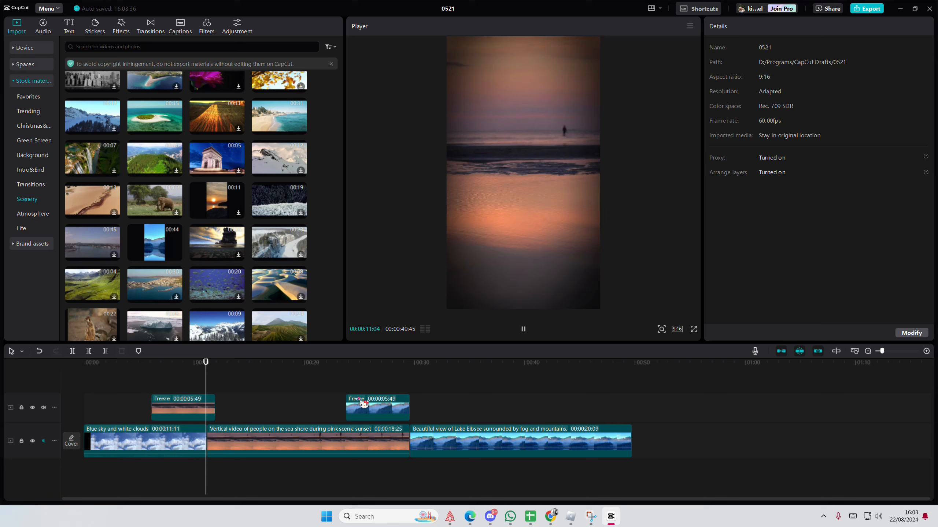
left_click_drag(205, 362, 227, 362)
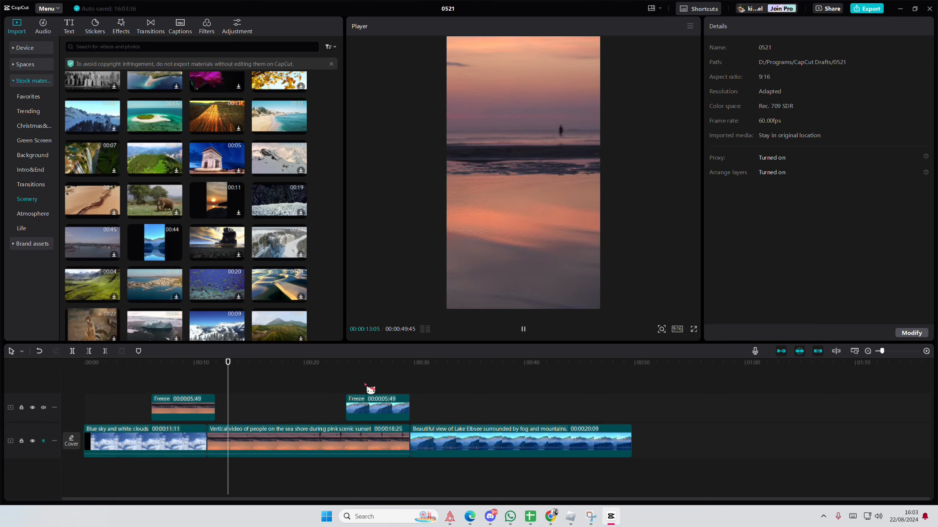